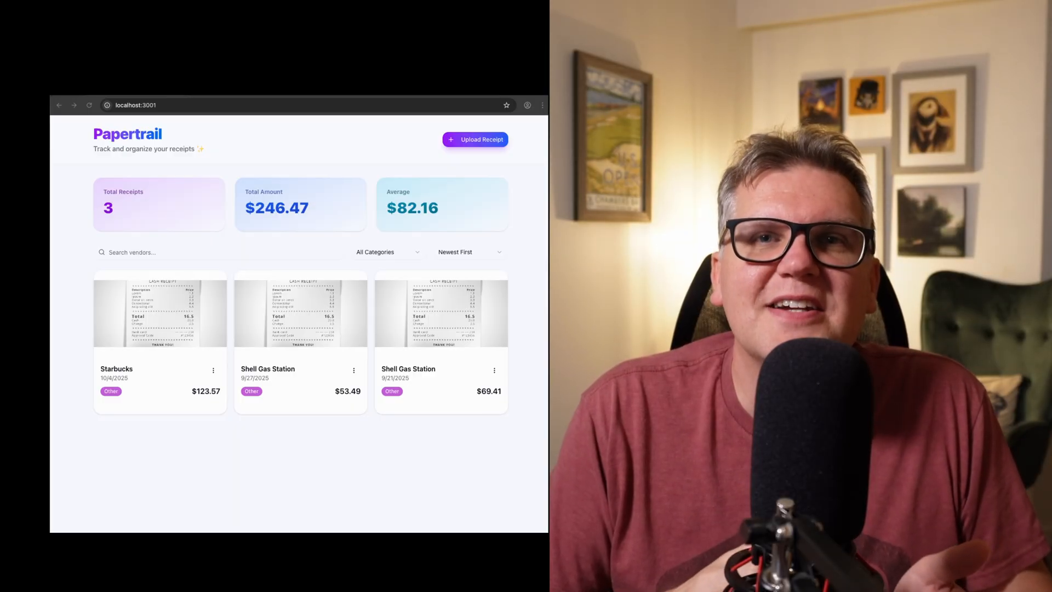
Step: Run /login in the Claude Code panel and choose Login
{"action": "left_click", "coordinate": [475, 139]}
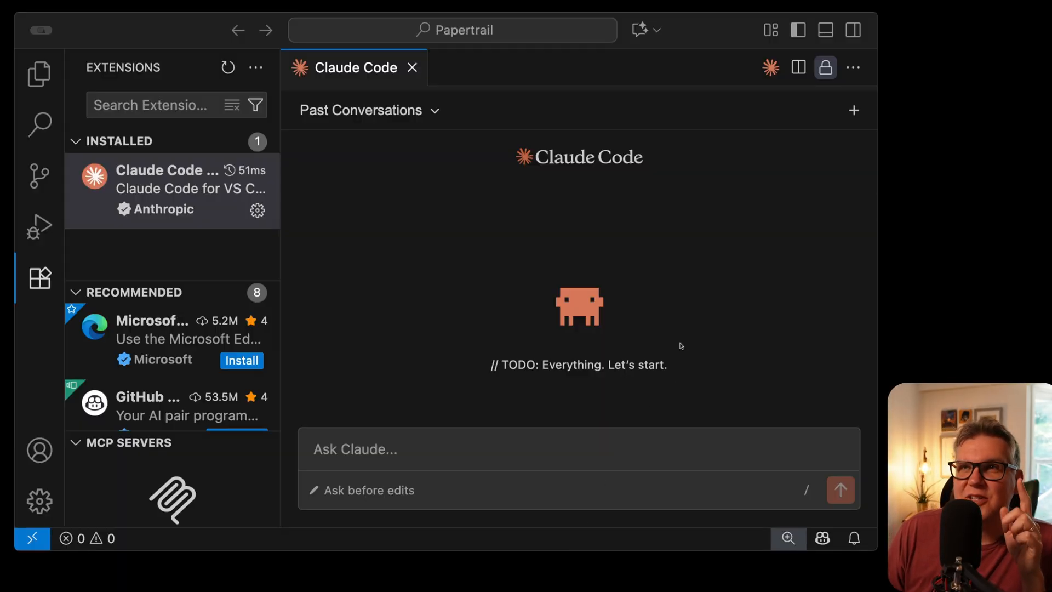
{"action": "mouse_move", "coordinate": [680, 468]}
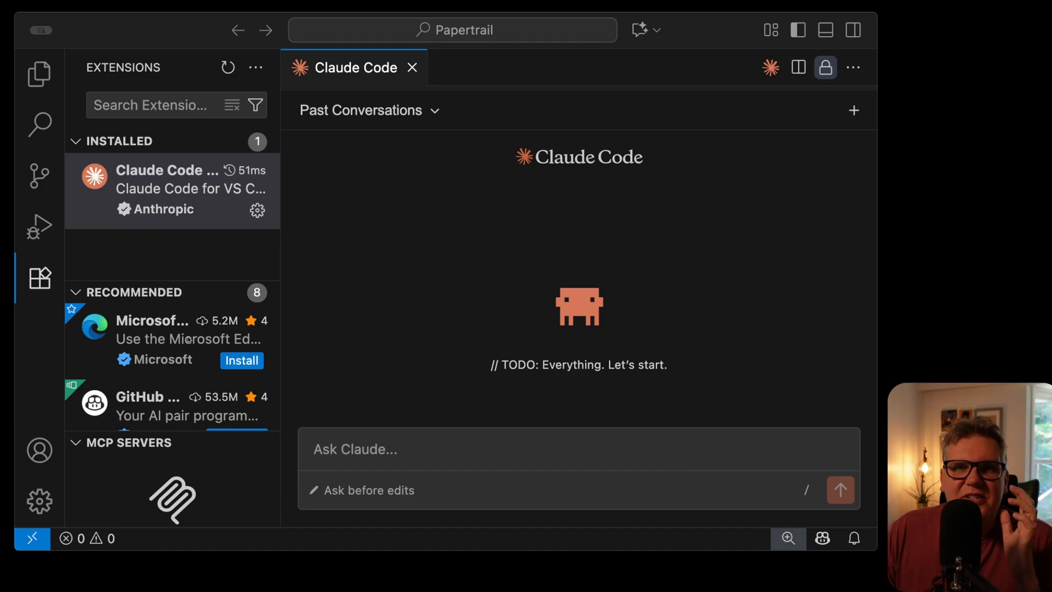
{"action": "mouse_move", "coordinate": [148, 181]}
{"action": "type", "text": "/login"}
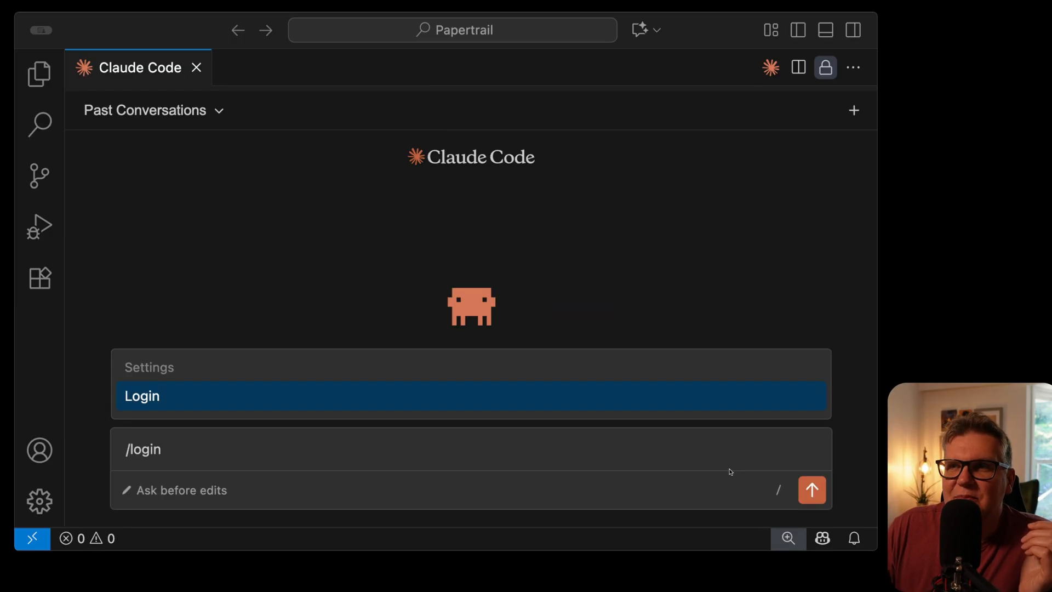
{"action": "left_click", "coordinate": [141, 395]}
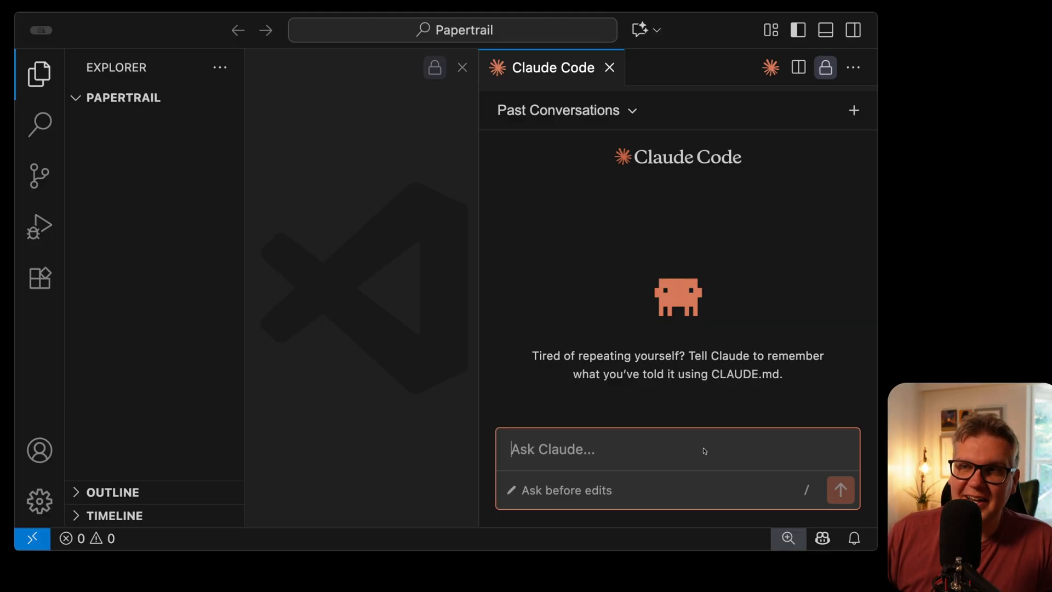
Step: Send Claude the request for a baseline Next.js app set up with ShadCN UI components
{"action": "type", "text": "Create a baseline Next.js application set up with ShadCN for the UI components. Keep it minimal and production-ready — I'll provide feature requirements later."}
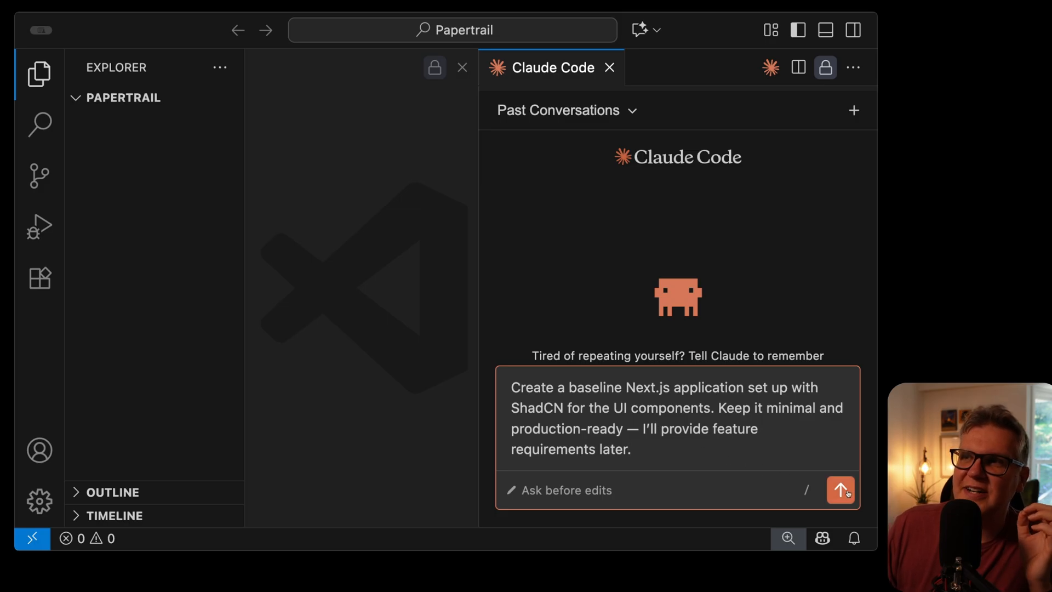
{"action": "left_click", "coordinate": [841, 490]}
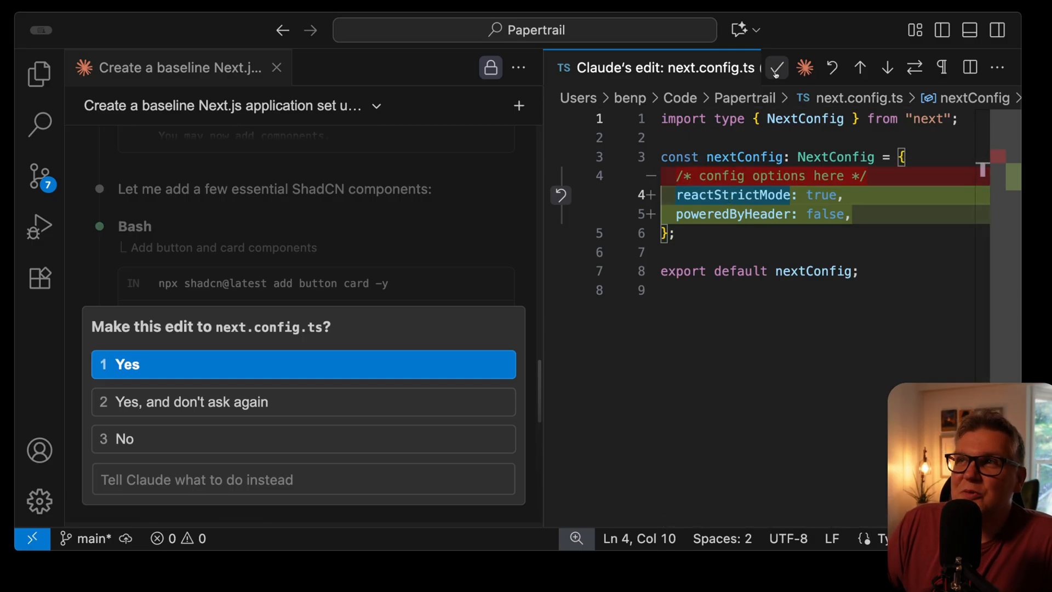
{"action": "mouse_move", "coordinate": [776, 66]}
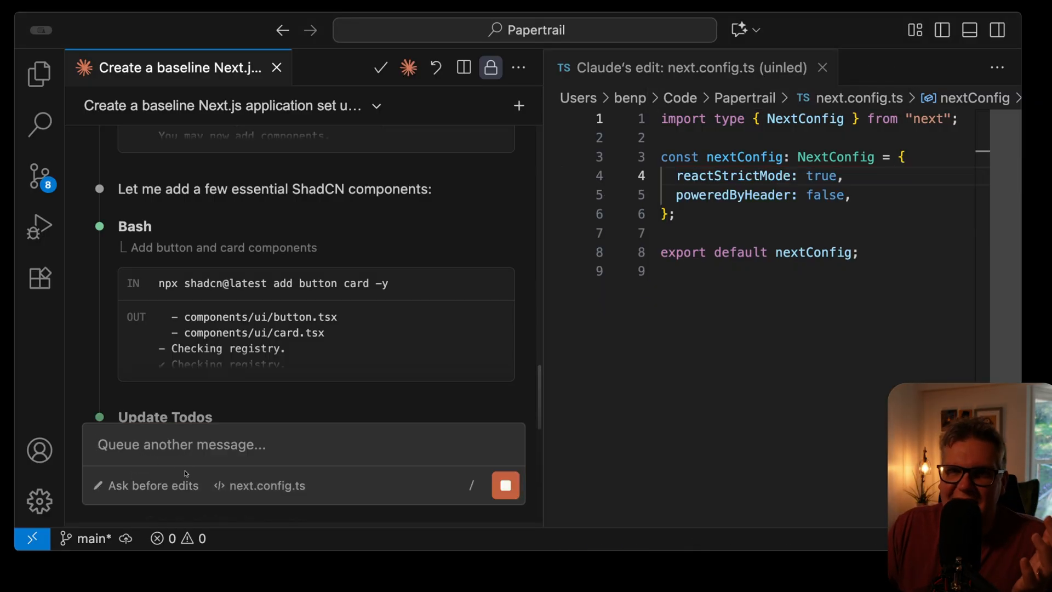
{"action": "mouse_move", "coordinate": [154, 486]}
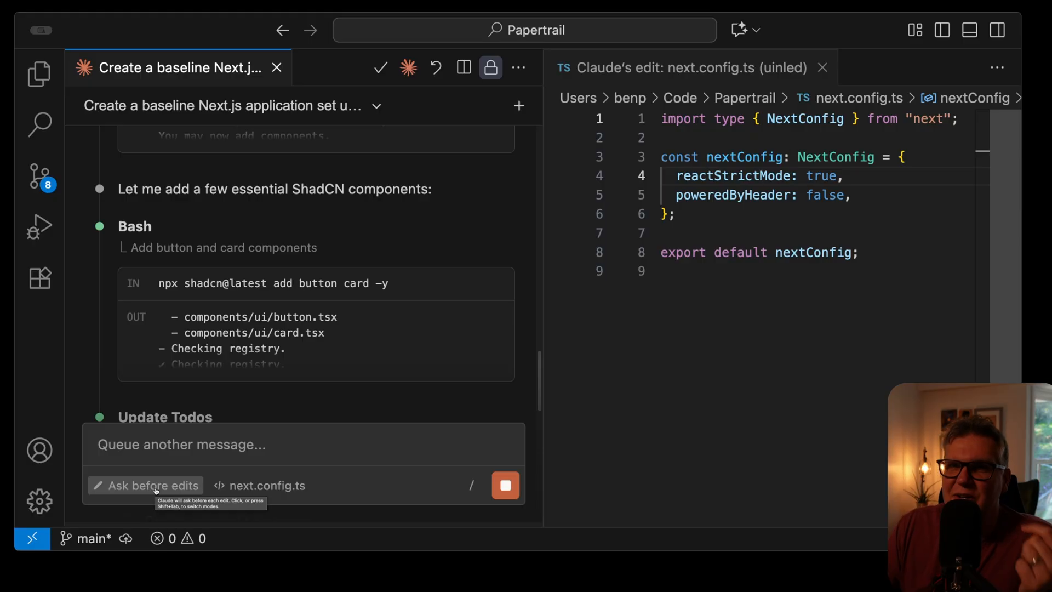
Step: Switch Claude from 'Ask before edits' to 'Edit automatically'
{"action": "left_click", "coordinate": [145, 485]}
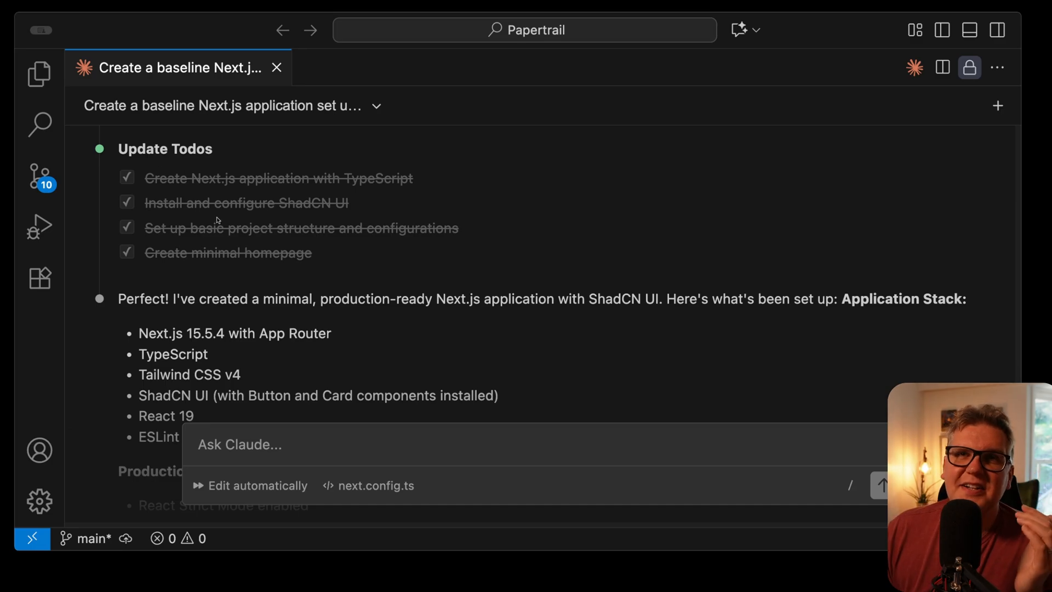
{"action": "scroll", "scroll_direction": "down", "scroll_amount": 3}
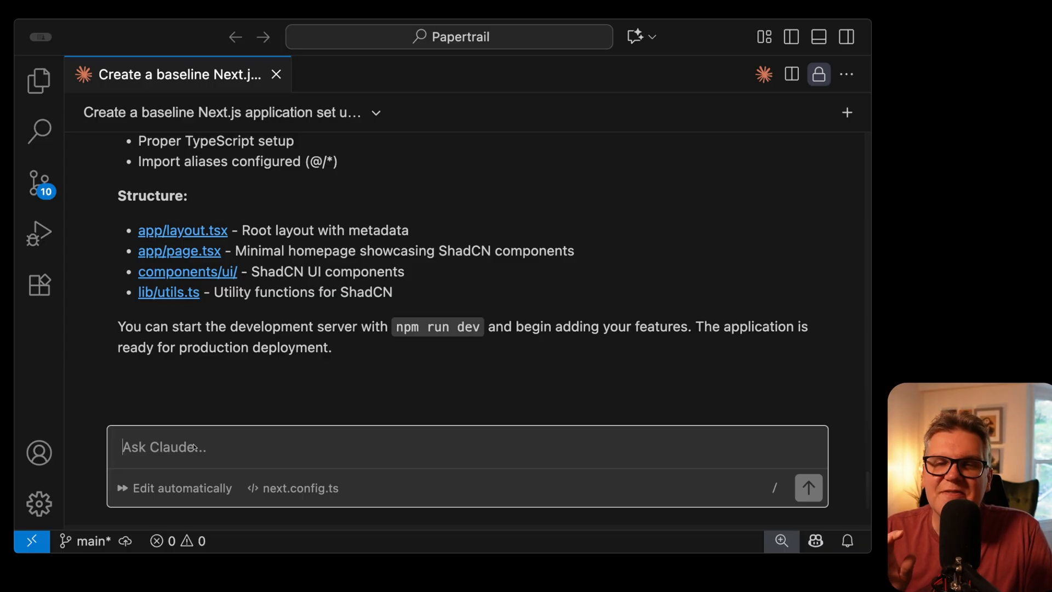
Step: Send Claude the receipt-tracking app description in Plan mode
{"action": "left_click", "coordinate": [174, 488]}
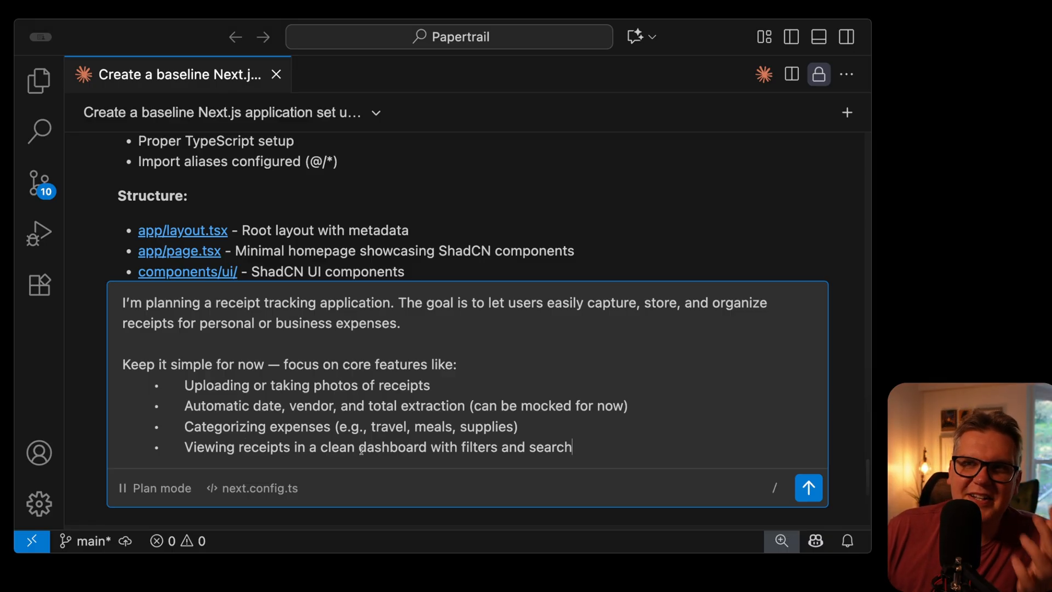
{"action": "left_click", "coordinate": [809, 488]}
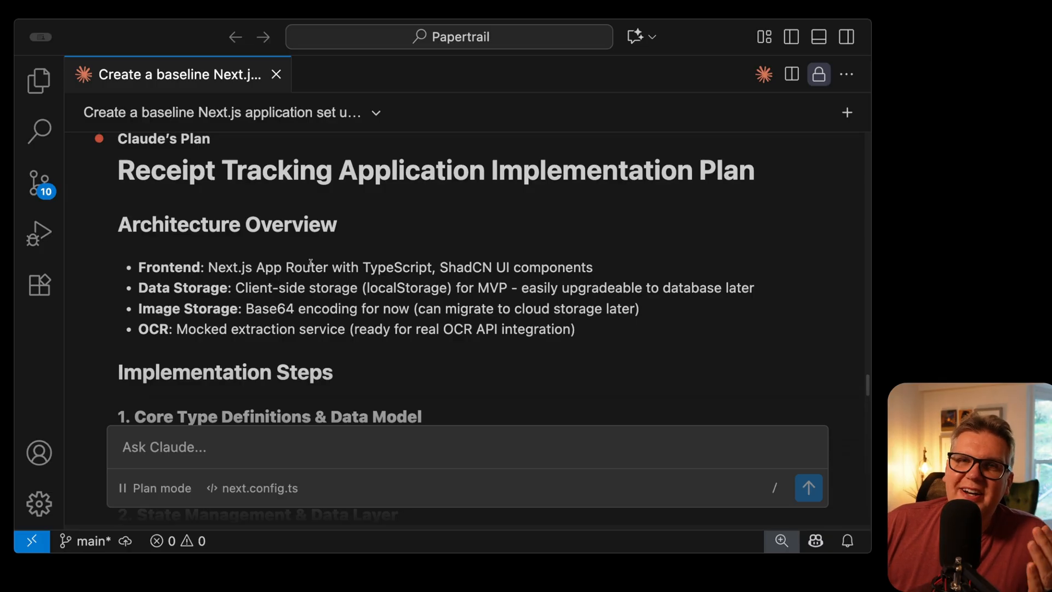
{"action": "mouse_move", "coordinate": [158, 241]}
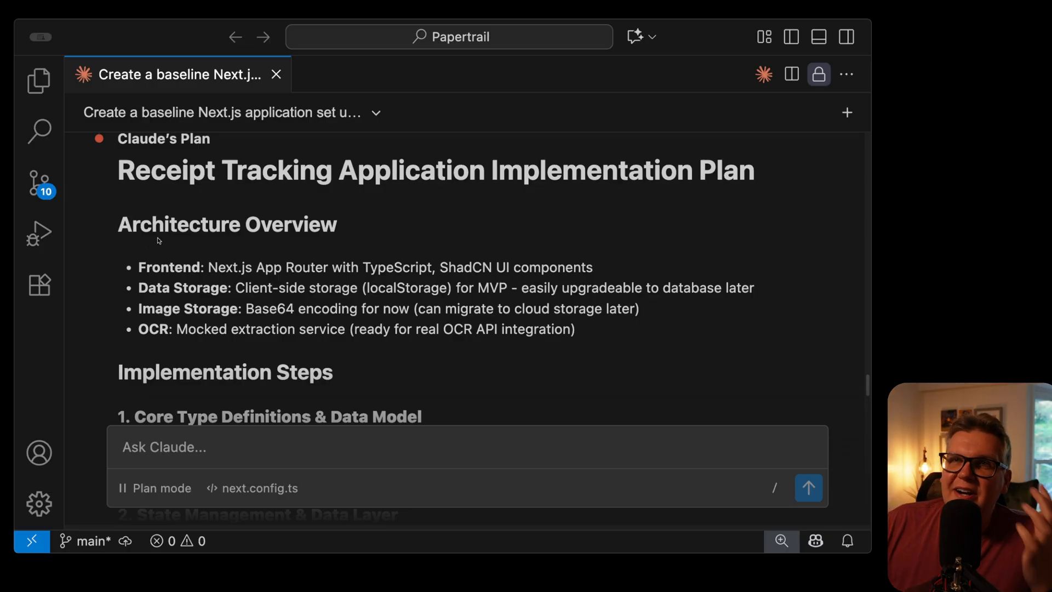
Step: Scroll through Claude's implementation plan to review it before approving
{"action": "scroll", "scroll_direction": "down", "scroll_amount": 3}
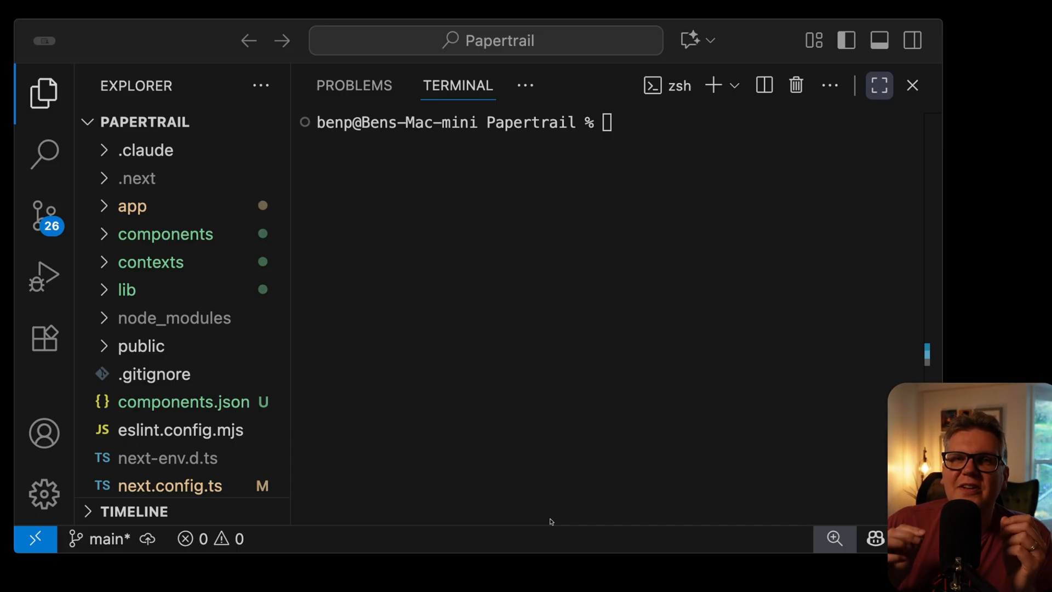
Step: Start Claude in the integrated terminal with the 'claude' command
{"action": "type", "text": "cla"}
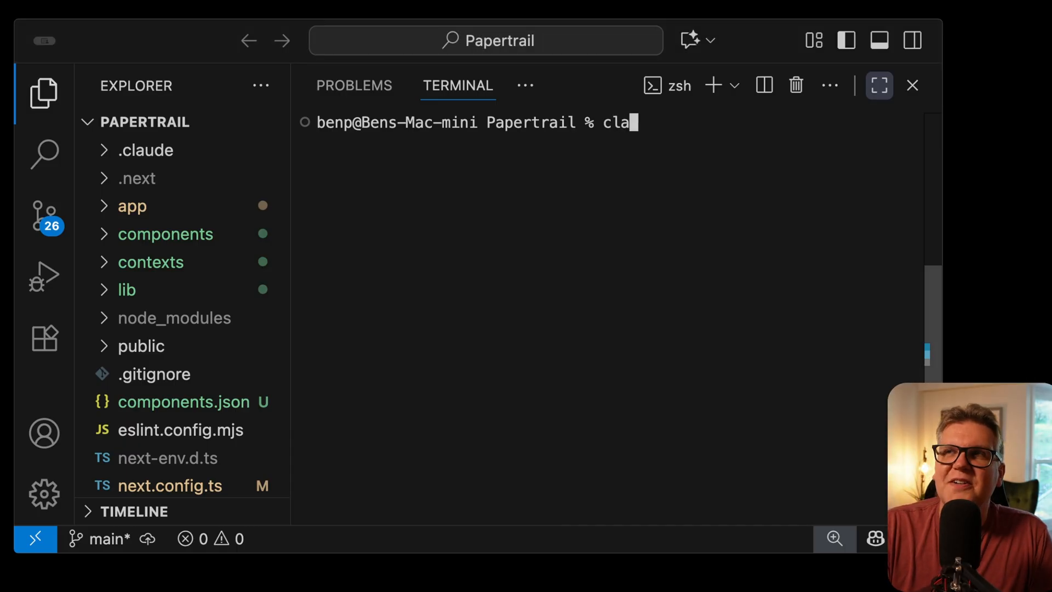
{"action": "type", "text": "ude"}
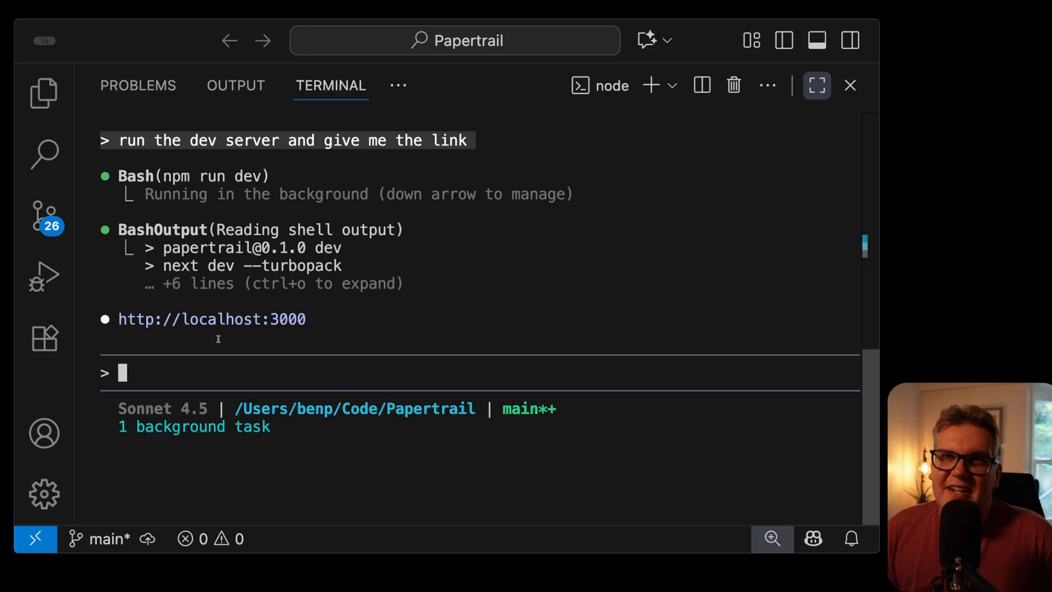
{"action": "mouse_move", "coordinate": [212, 319]}
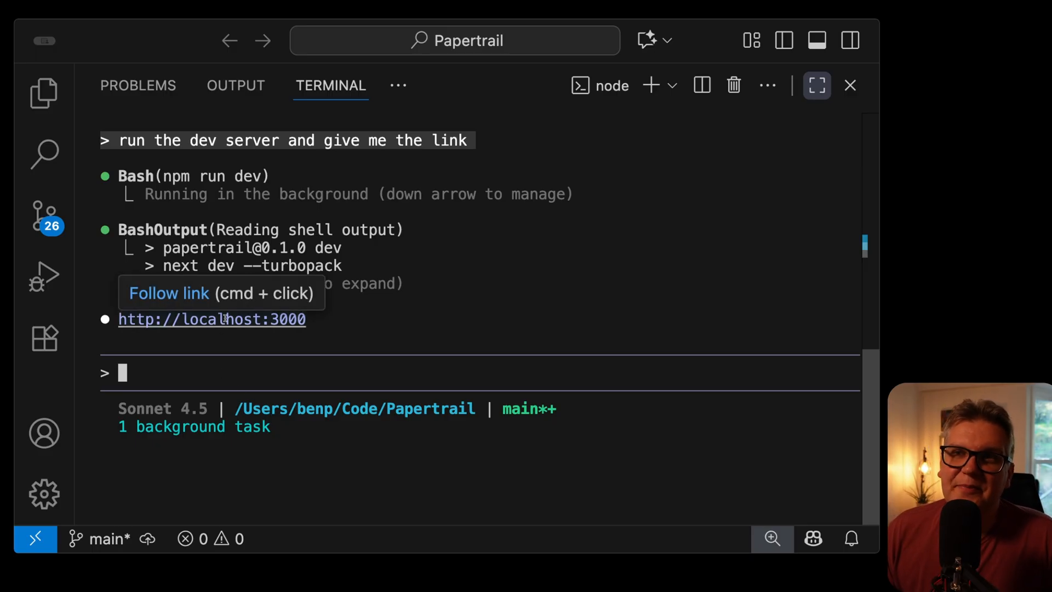
Step: Upload a test receipt image through the Papertrail Upload Receipt dialog at localhost:3000
{"action": "left_click", "coordinate": [211, 319]}
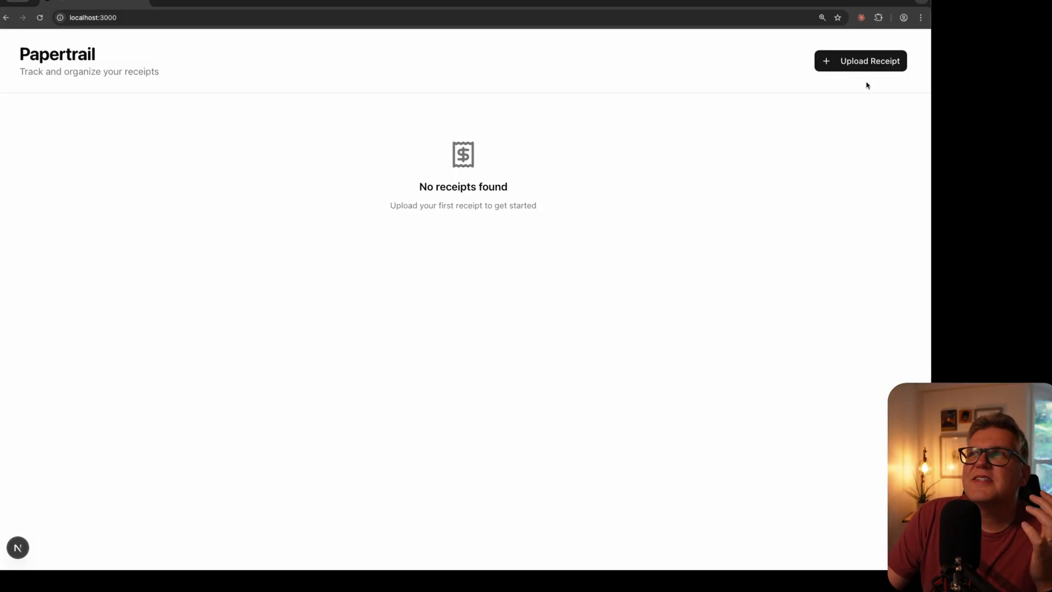
{"action": "left_click", "coordinate": [861, 60]}
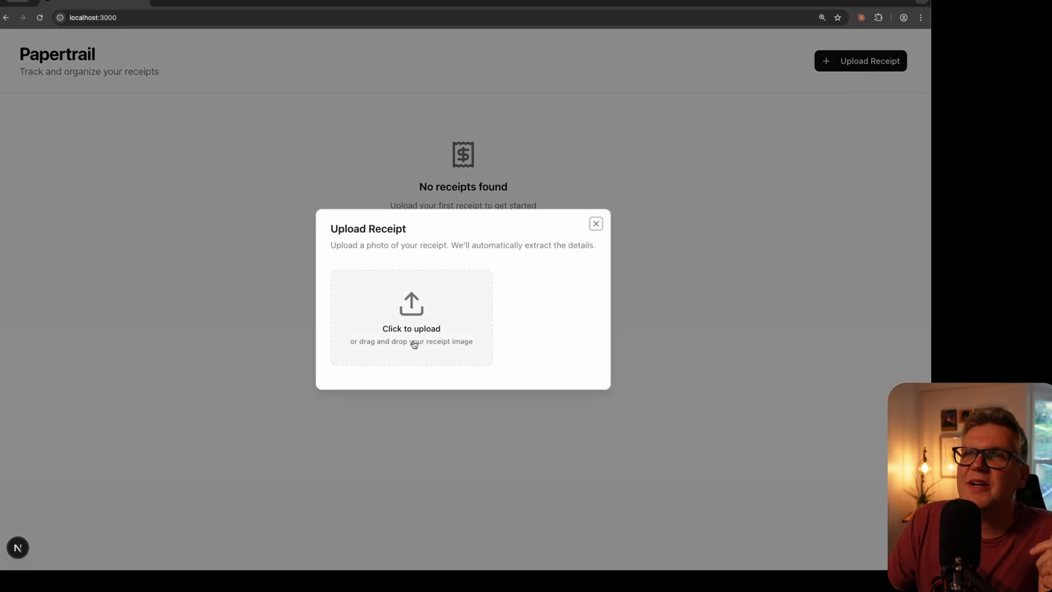
{"action": "left_click", "coordinate": [411, 302]}
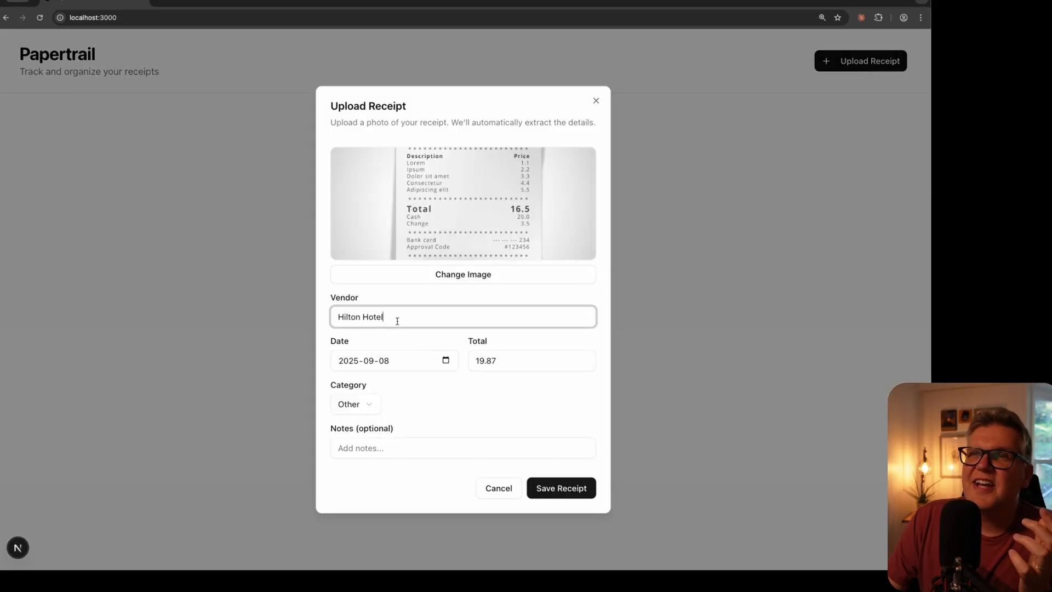
{"action": "left_click", "coordinate": [561, 487]}
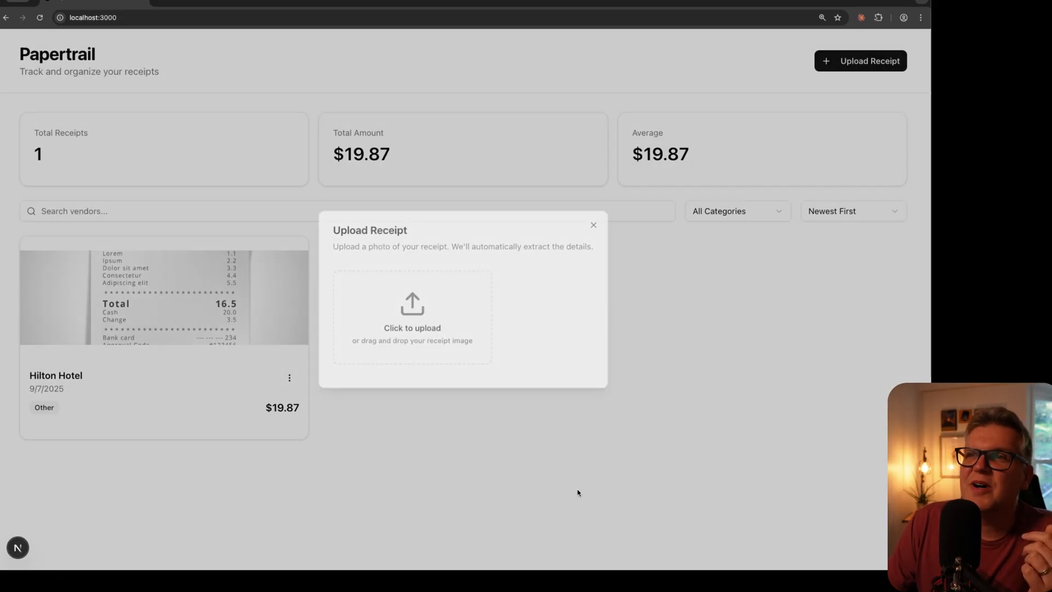
{"action": "left_click", "coordinate": [593, 224]}
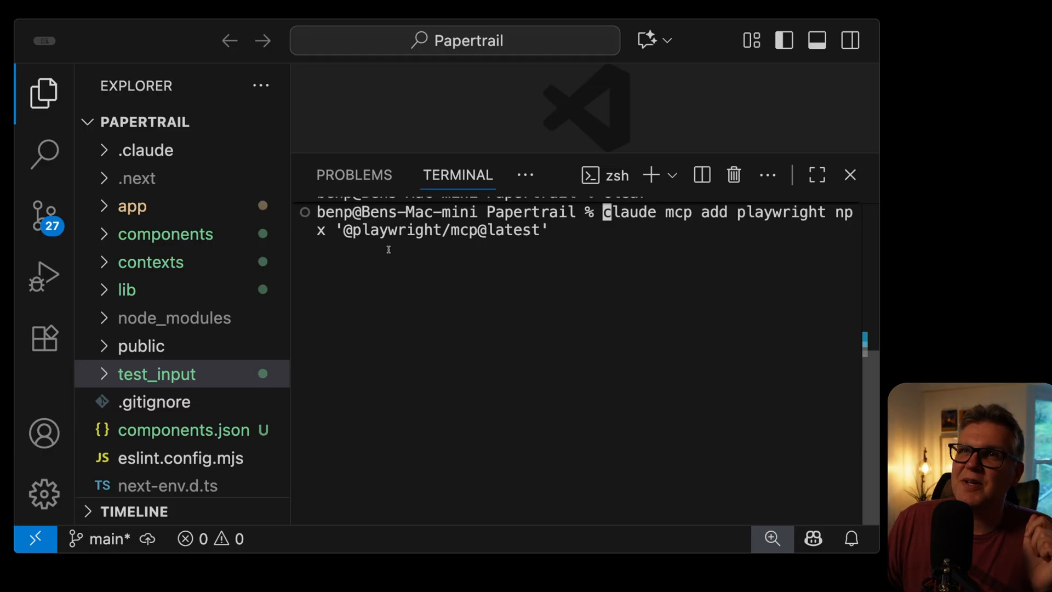
{"action": "mouse_move", "coordinate": [462, 230]}
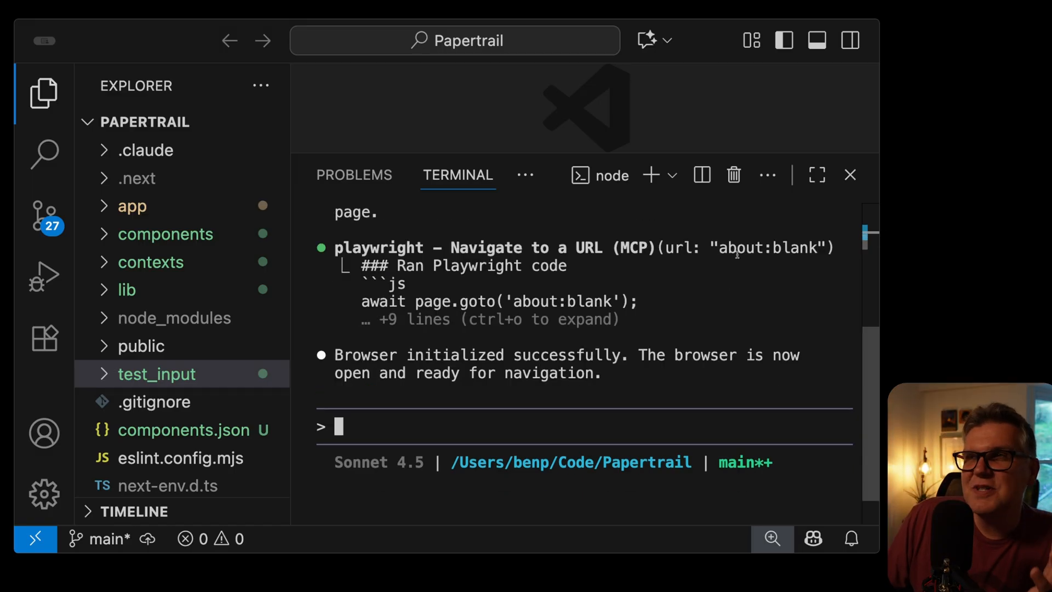
Step: Focus the terminal to add the Playwright MCP server and have Claude launch a browser
{"action": "double_click", "coordinate": [772, 247]}
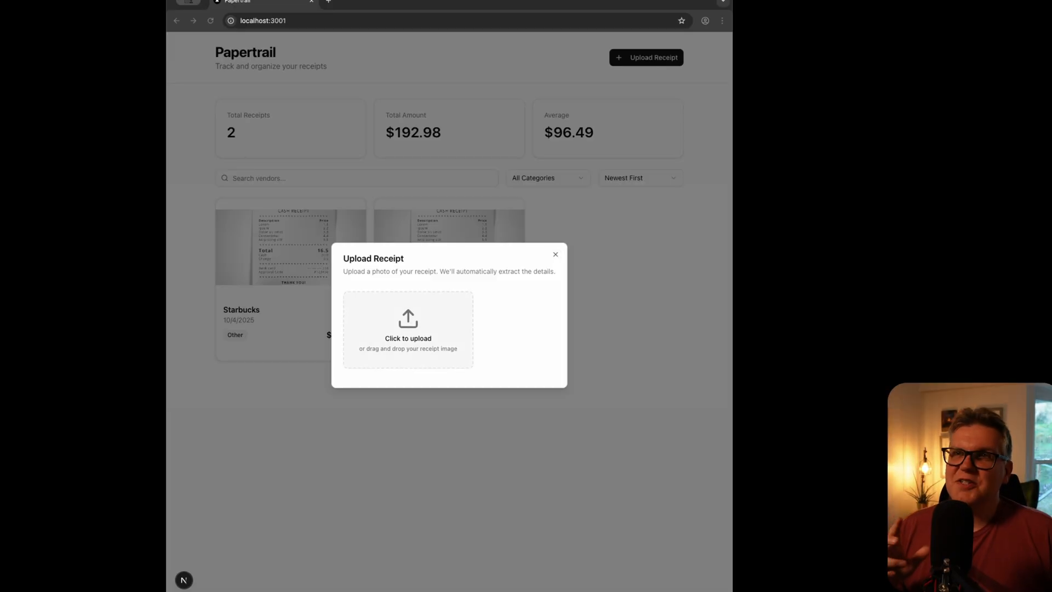
Step: Upload the receipt photo, extracted as Shell Gas Station, 2025-09-28, total 53.49, and save it
{"action": "left_click", "coordinate": [407, 327]}
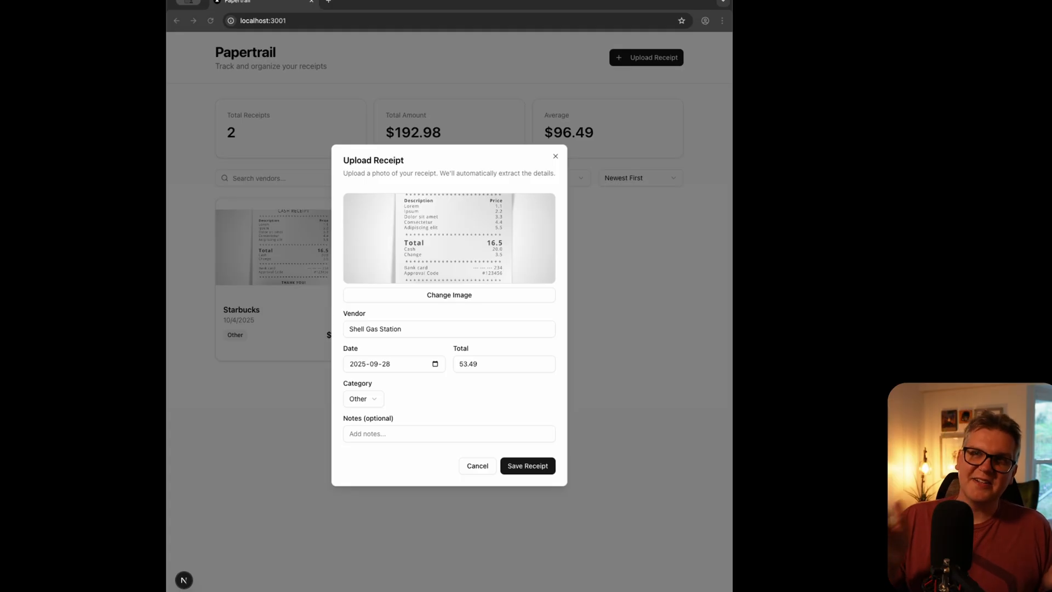
{"action": "left_click", "coordinate": [527, 466]}
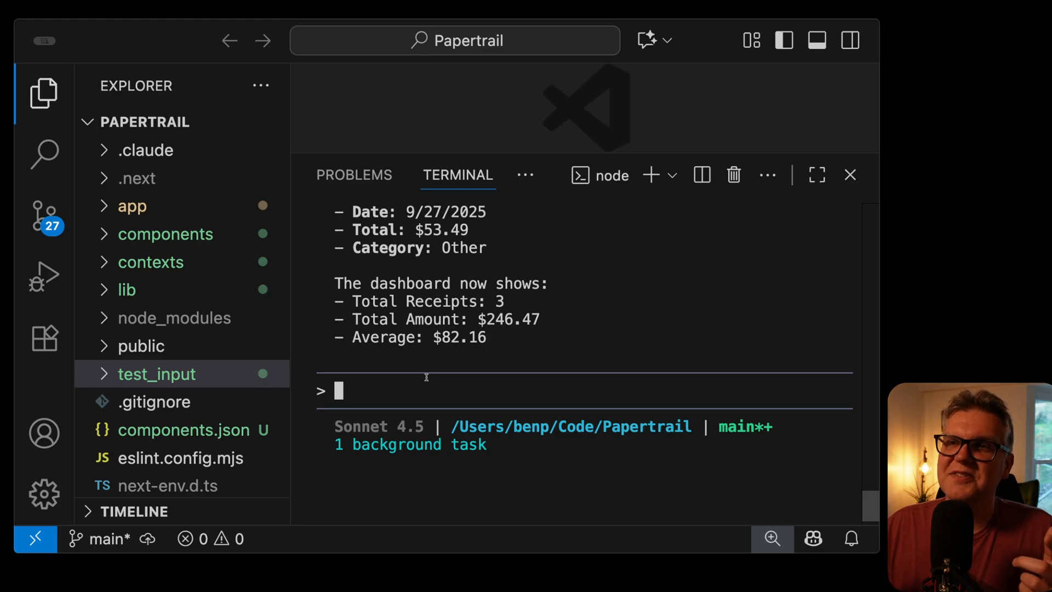
Step: Ask Claude to use Playwright to iterate the boring-looking UI into something more attractive
{"action": "type", "text": "this application is very boring looking use playwright to iterate the UI to make it interesting and hip"}
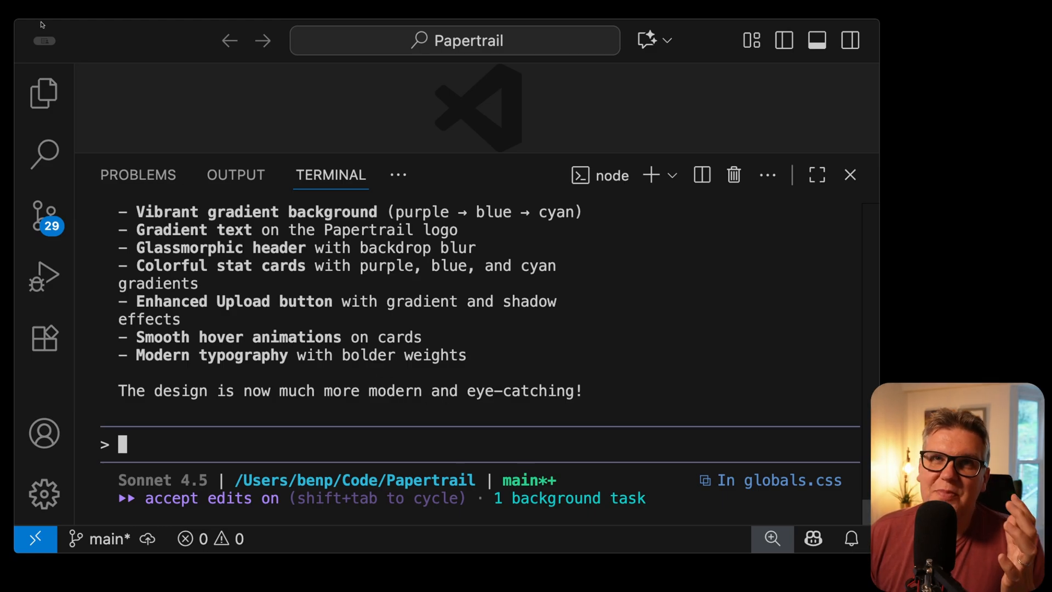
Step: Review Claude Code's redesign summary for globals.css and the dashboard components
{"action": "left_click", "coordinate": [43, 92]}
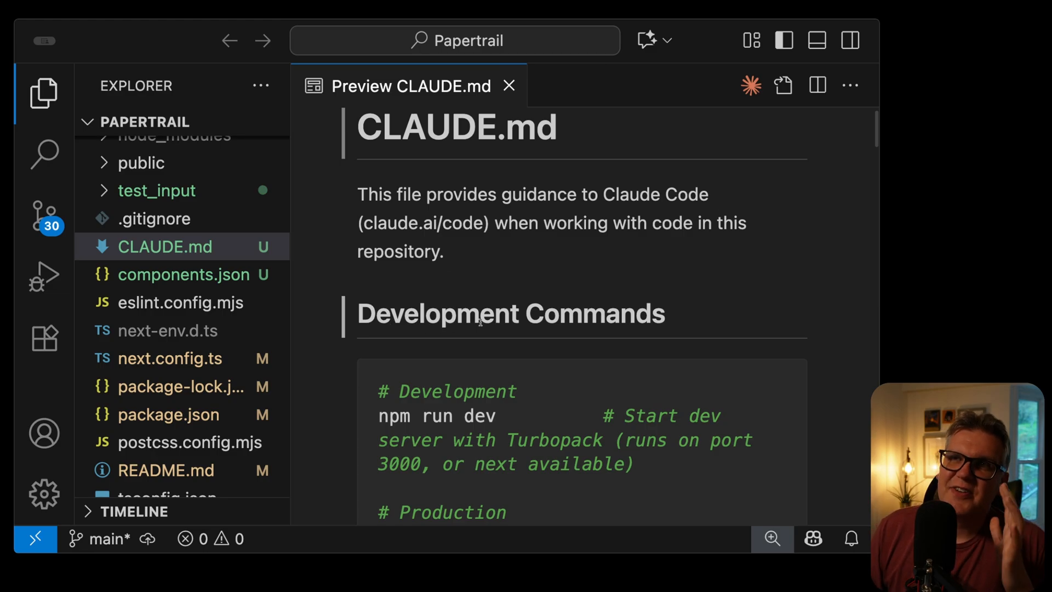
Step: Read through CLAUDE.md's Development Commands and Architecture Overview sections
{"action": "scroll", "scroll_direction": "down", "scroll_amount": 3}
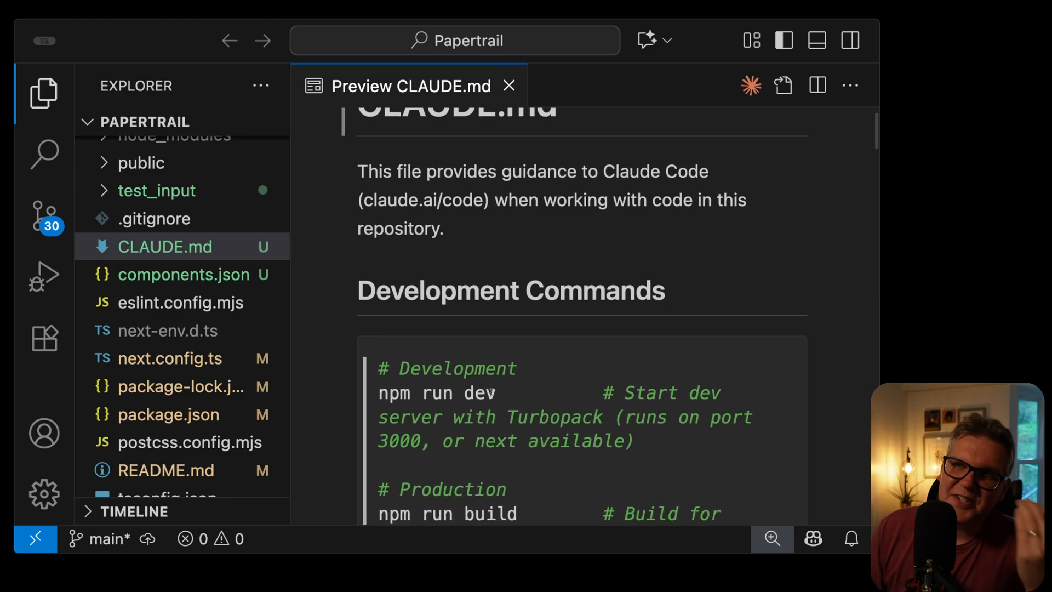
{"action": "scroll", "scroll_direction": "down", "scroll_amount": 3}
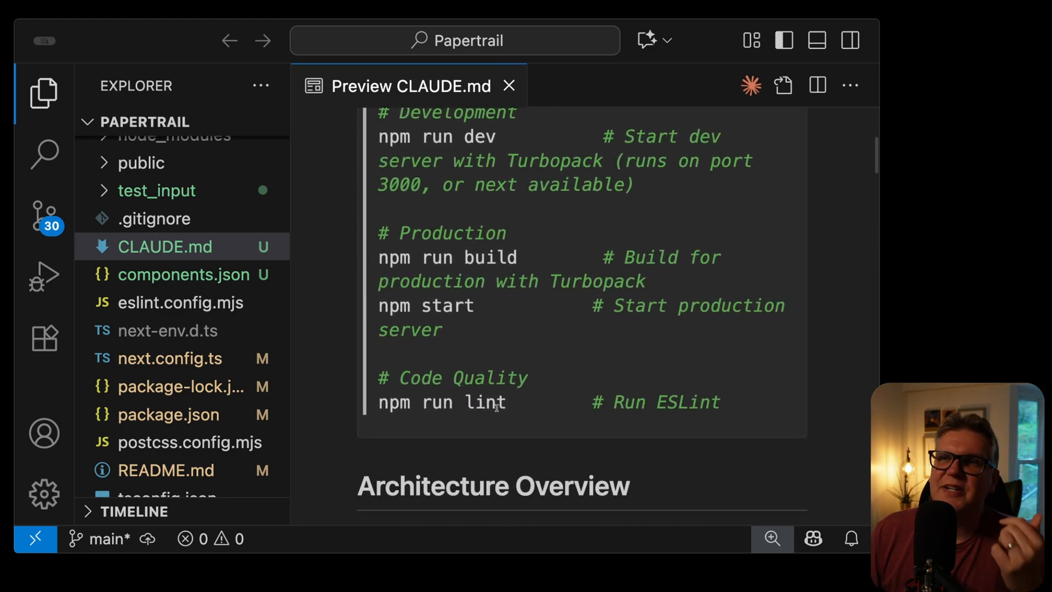
{"action": "scroll", "scroll_direction": "down", "scroll_amount": 3}
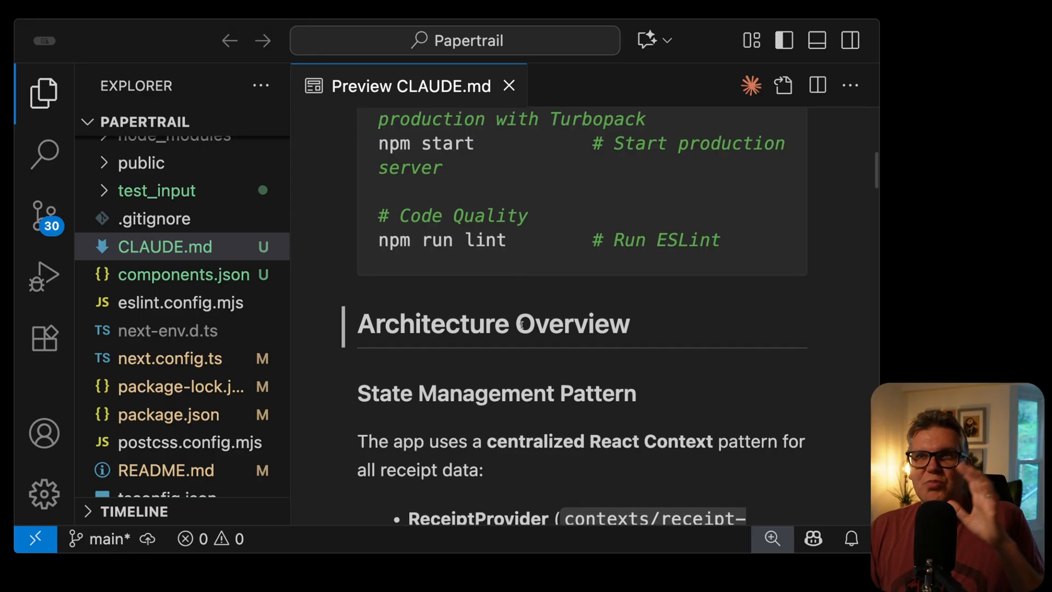
{"action": "scroll", "scroll_direction": "down", "scroll_amount": 3}
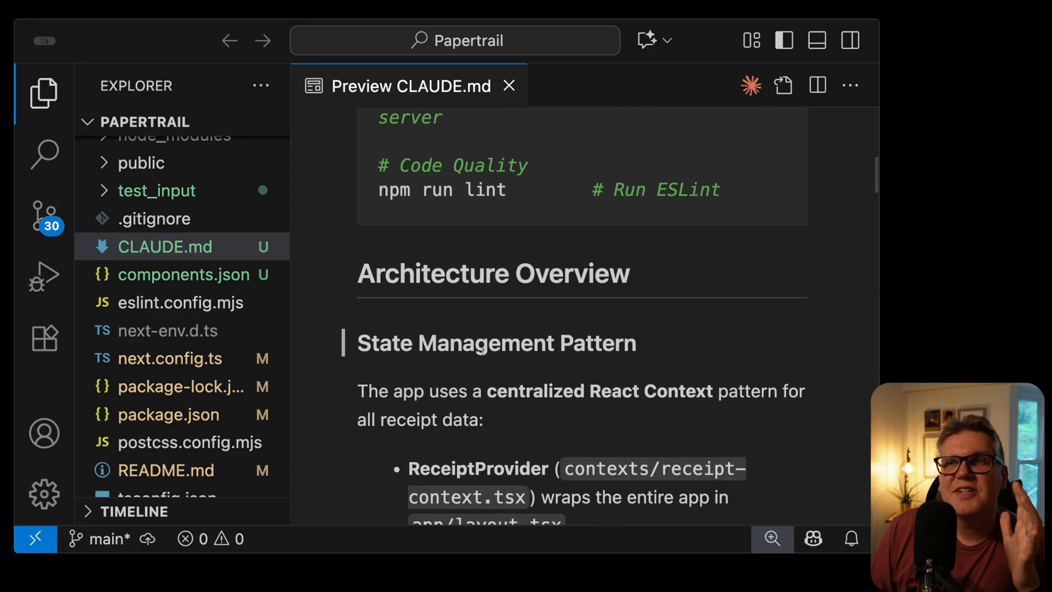
{"action": "scroll", "scroll_direction": "down", "scroll_amount": 3}
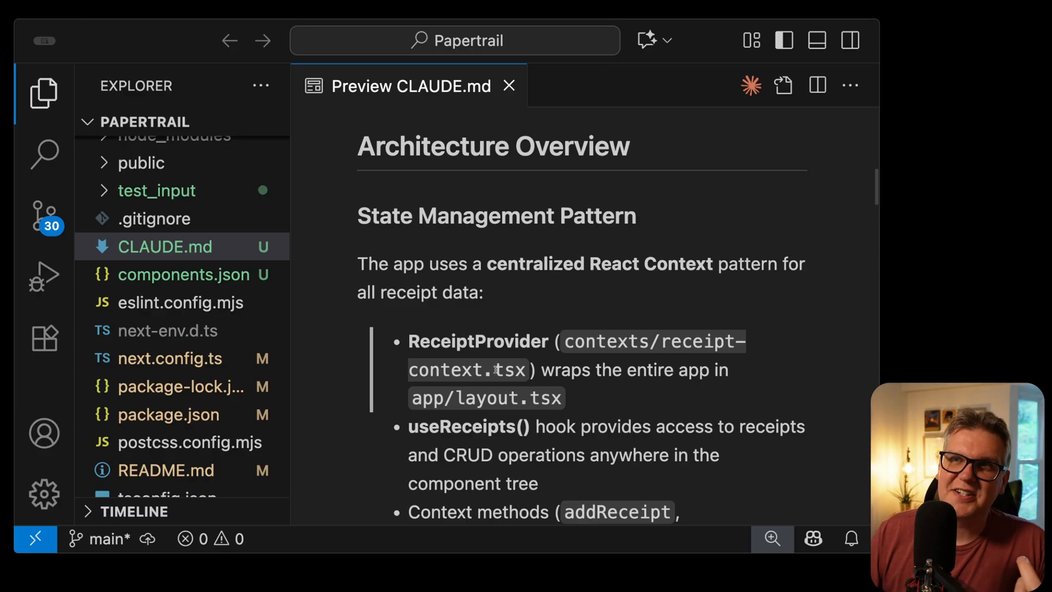
{"action": "mouse_move", "coordinate": [550, 361]}
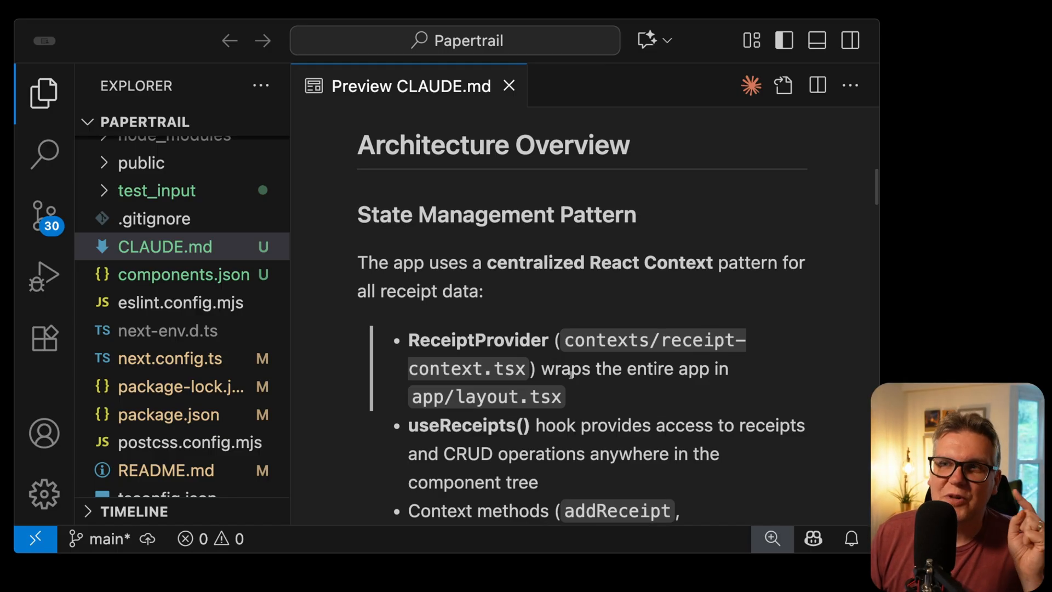
{"action": "scroll", "scroll_direction": "down", "scroll_amount": 3}
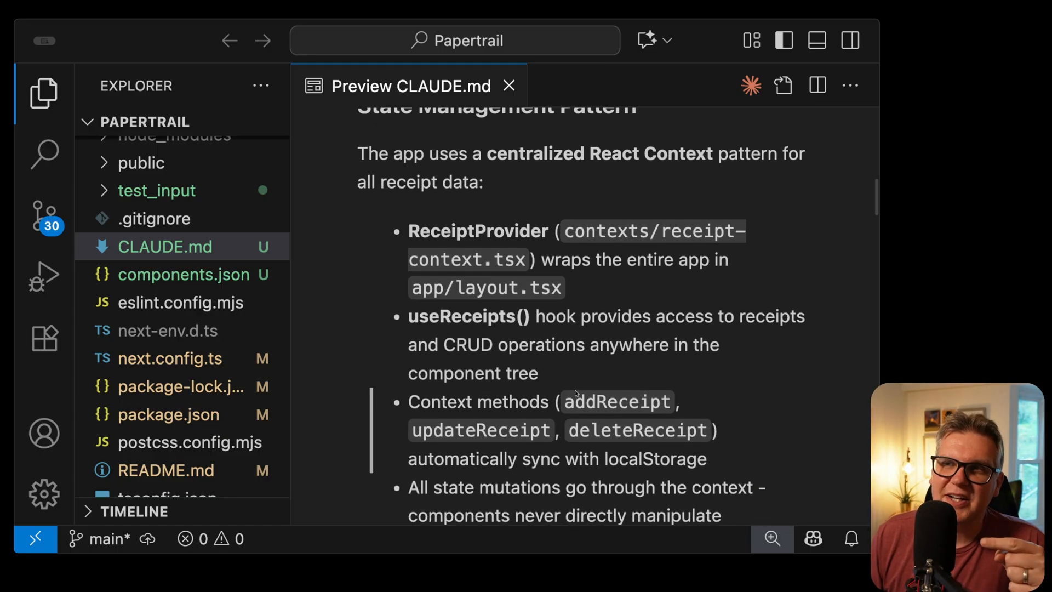
{"action": "scroll", "scroll_direction": "down", "scroll_amount": 3}
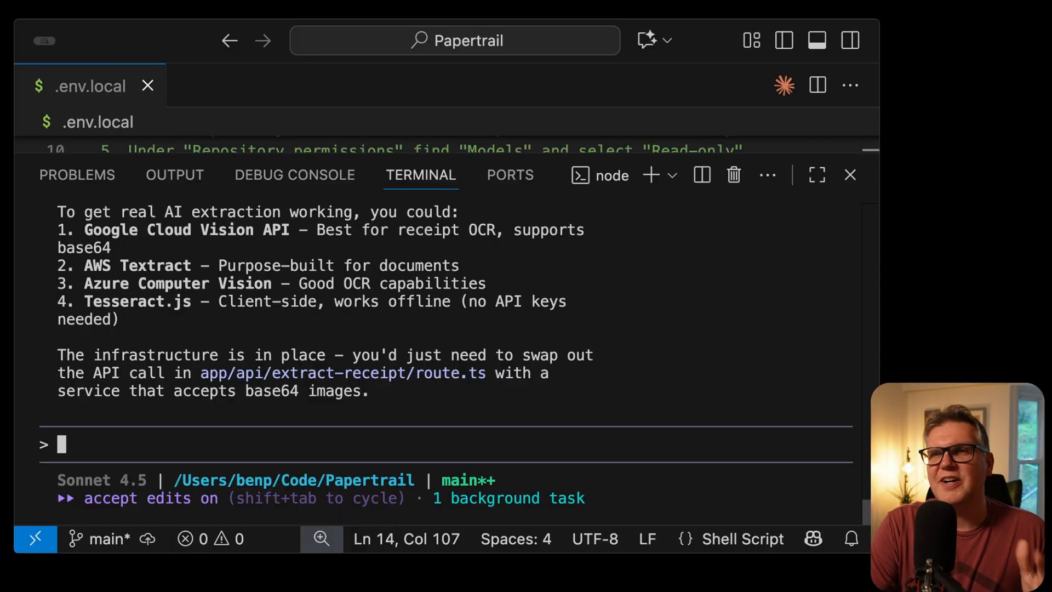
Step: Ask Claude Code which OCR services could replace the extract-receipt API call
{"action": "type", "text": "/"}
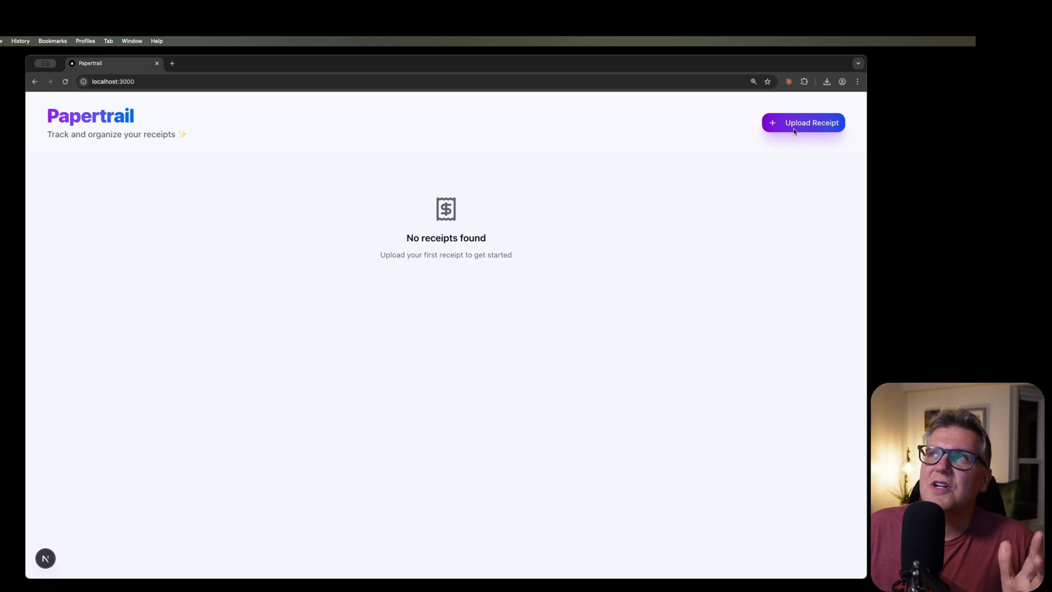
Step: Upload and save the Joe's Diner $45.00 Meals receipt so it shows on the dashboard
{"action": "left_click", "coordinate": [803, 123]}
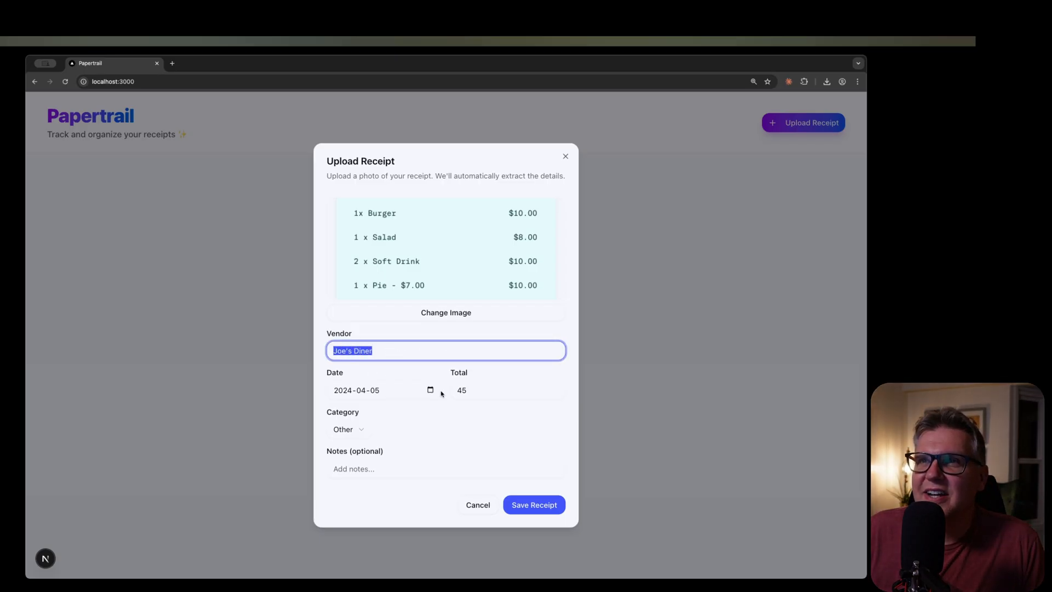
{"action": "left_click", "coordinate": [534, 504]}
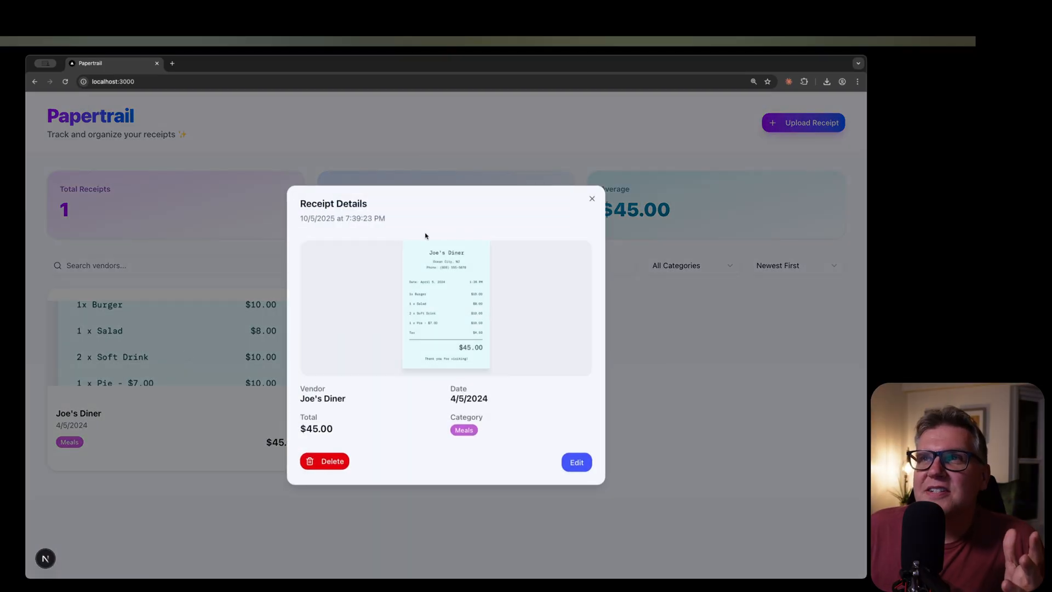
{"action": "left_click", "coordinate": [591, 198]}
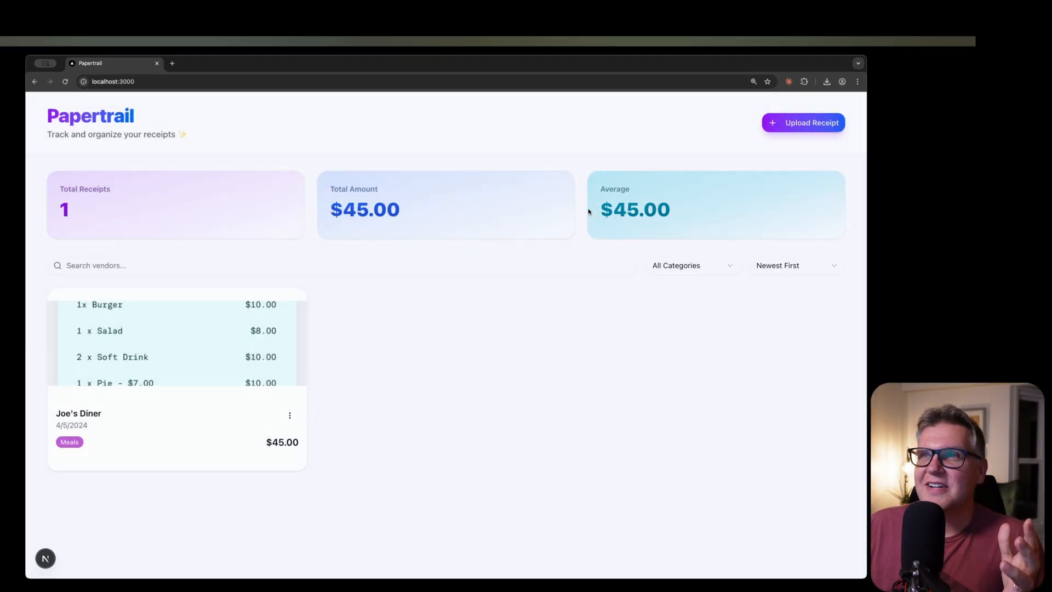